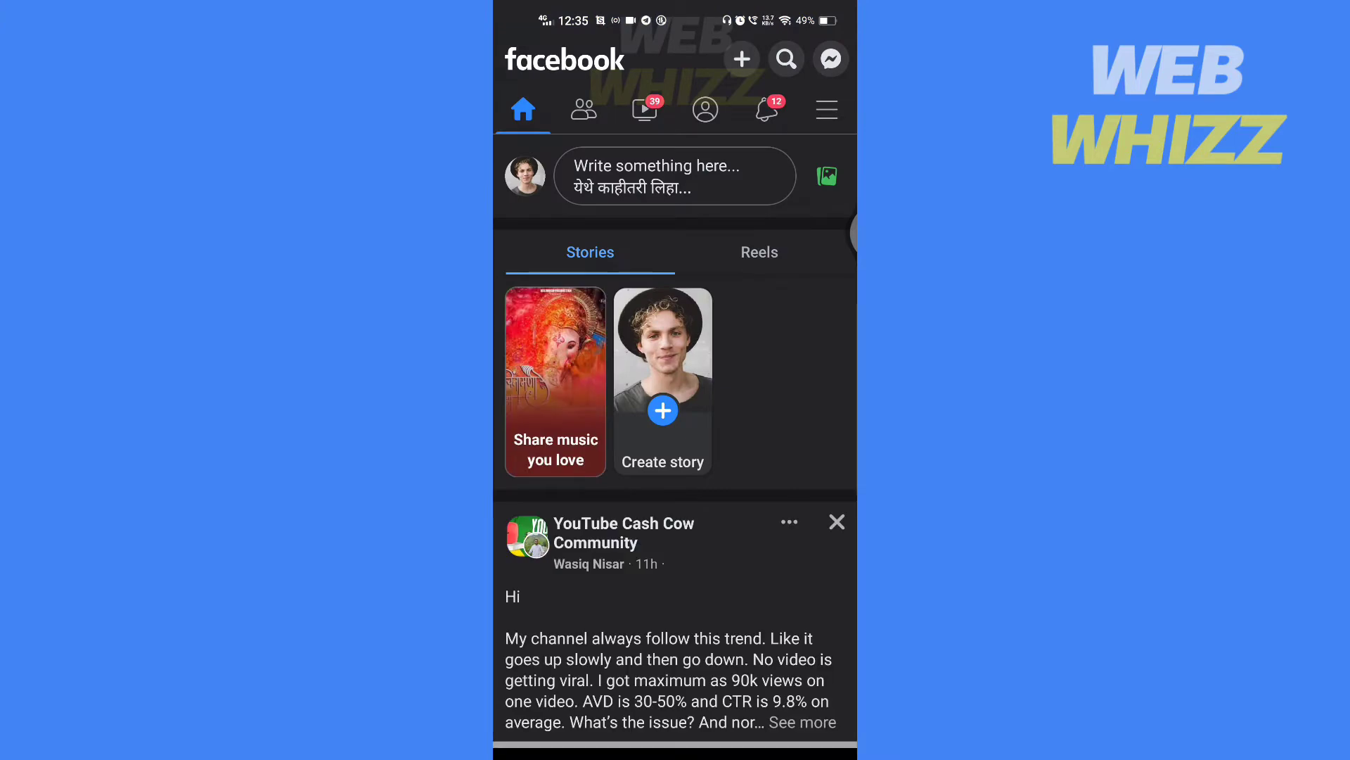
# Browse Facebook's Settings & privacy options from the main menu, scrolling through them
pyautogui.click(824, 108)
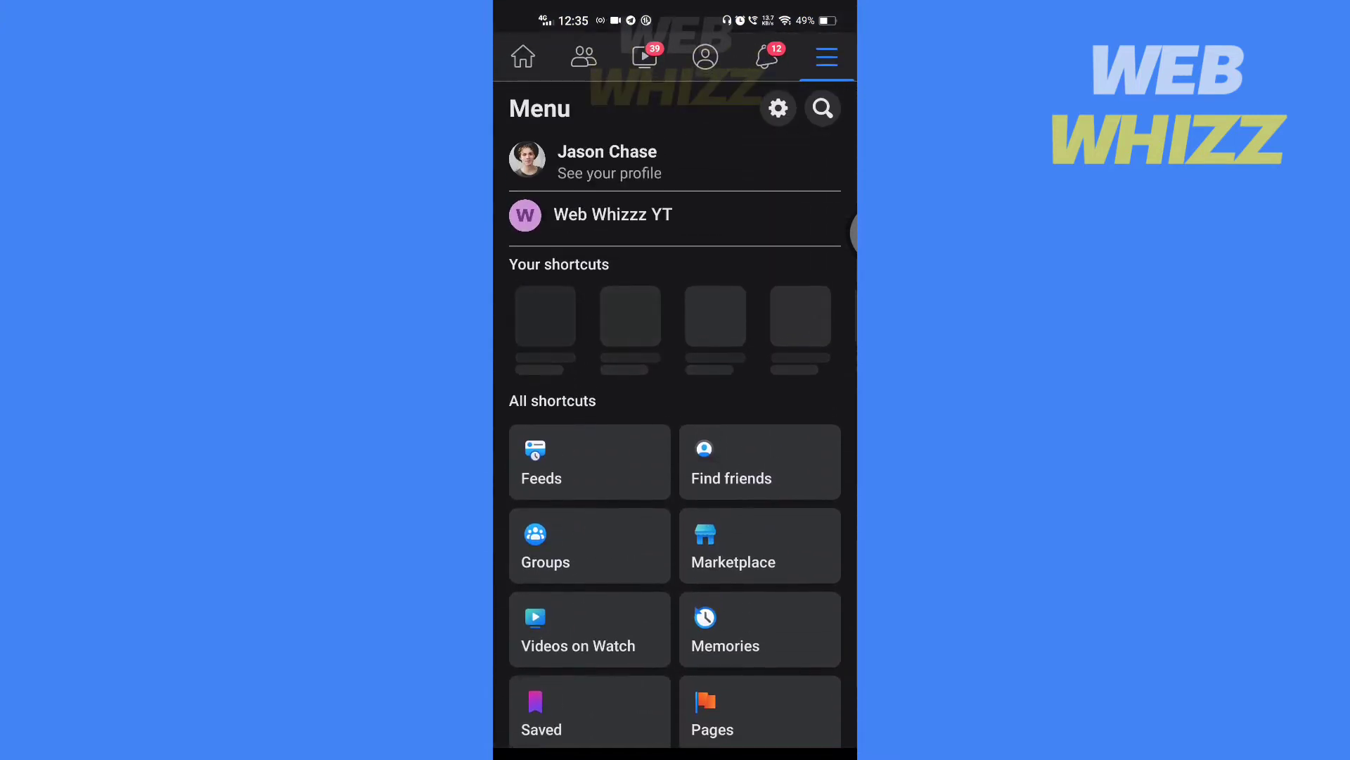
pyautogui.scroll(-3)
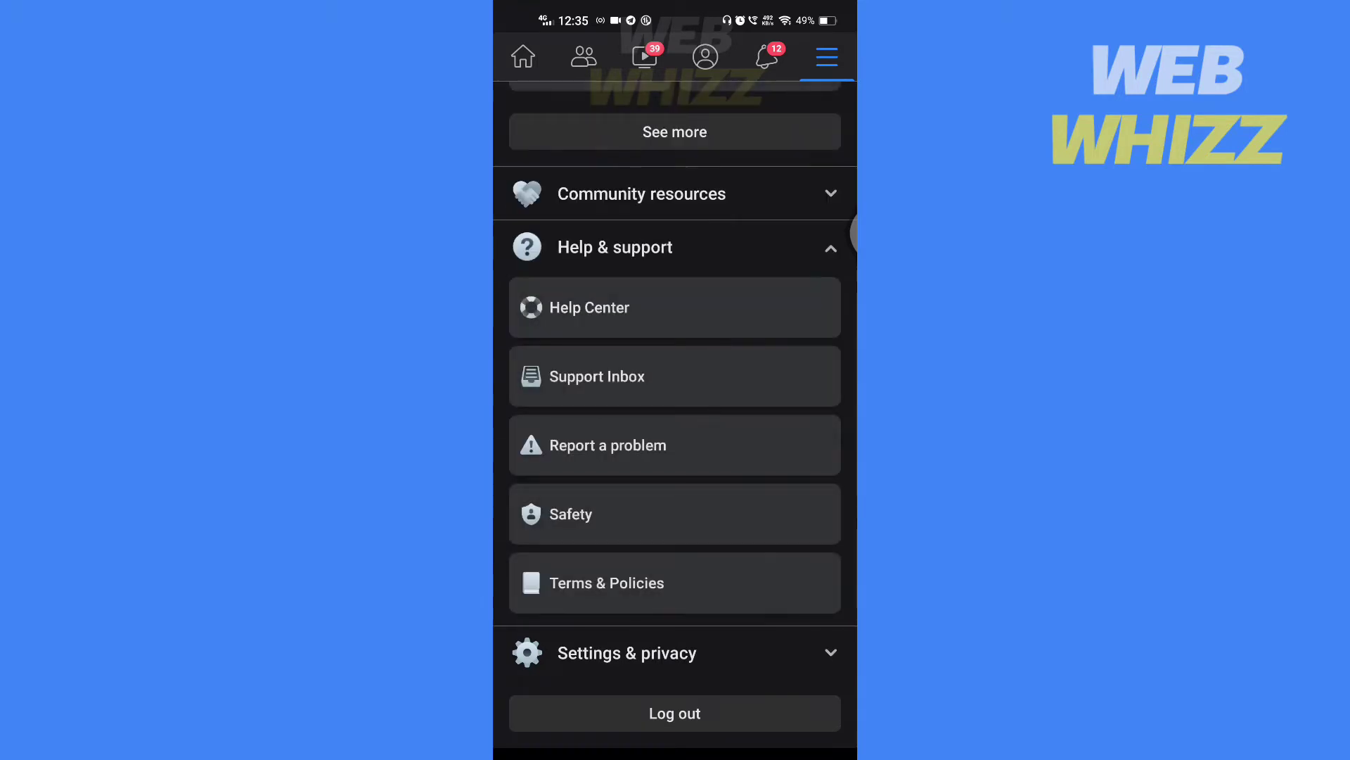
pyautogui.click(674, 247)
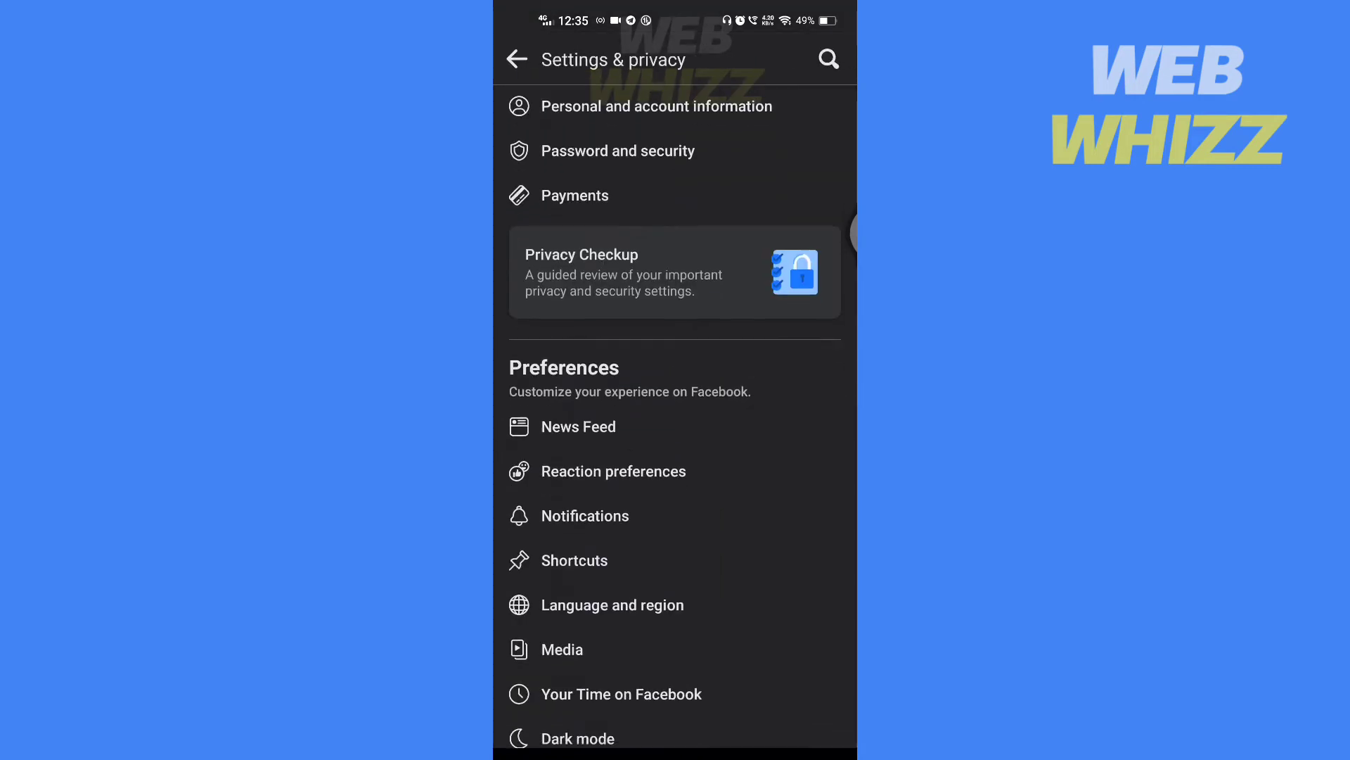
pyautogui.scroll(-3)
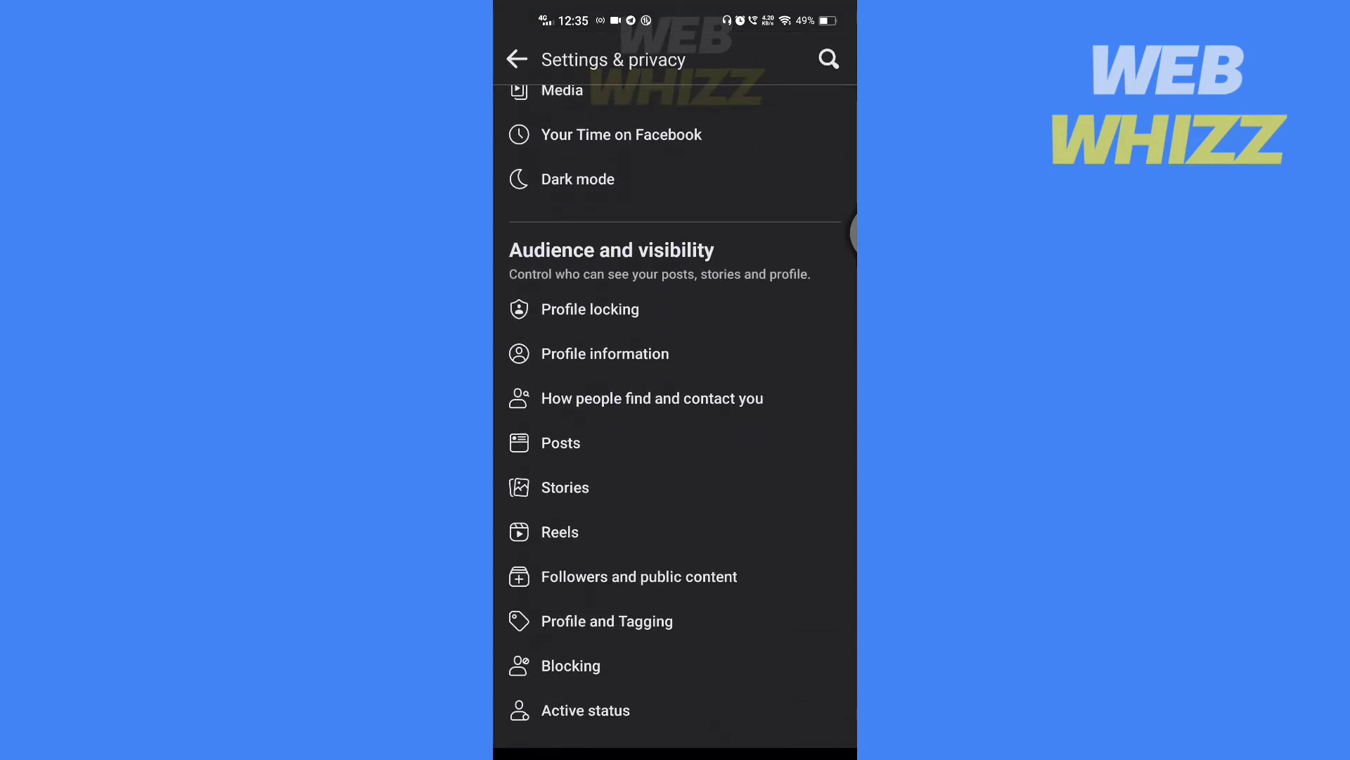
pyautogui.scroll(-3)
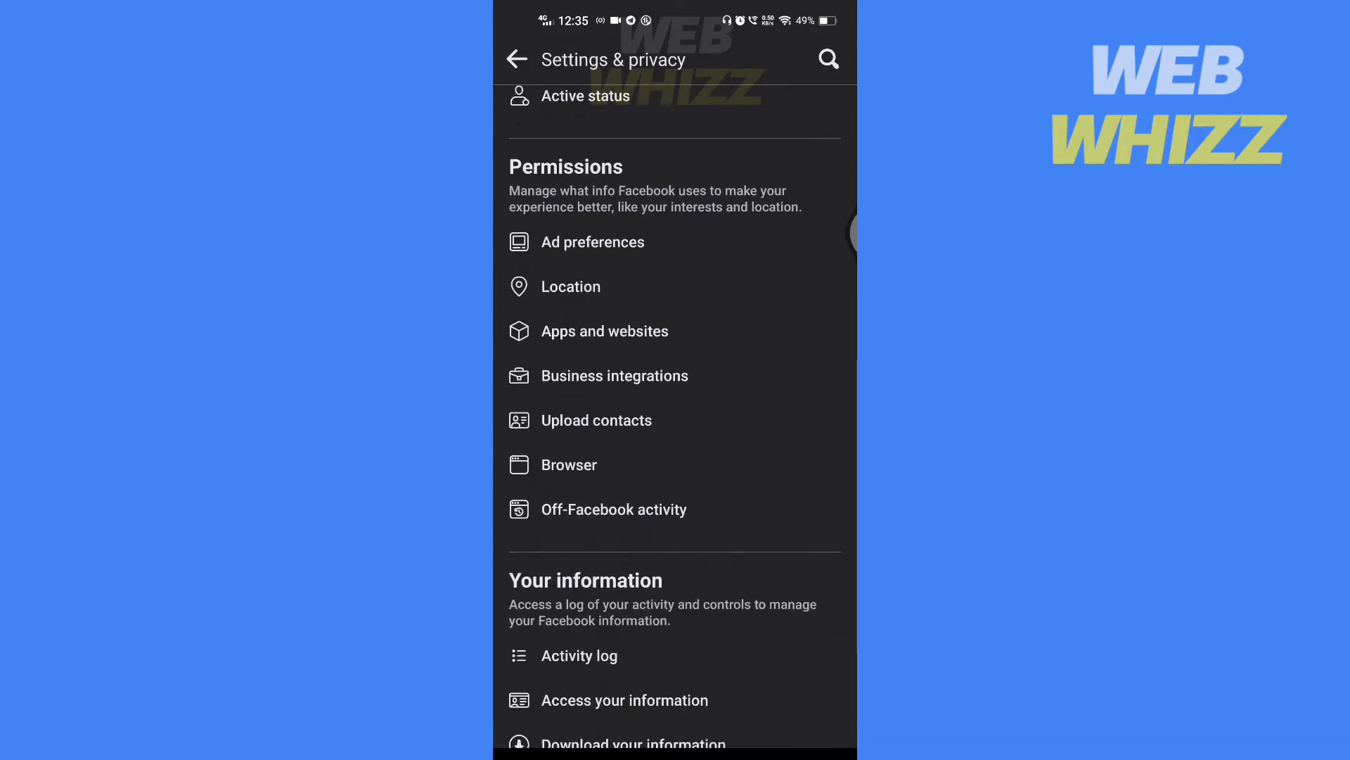
pyautogui.scroll(-3)
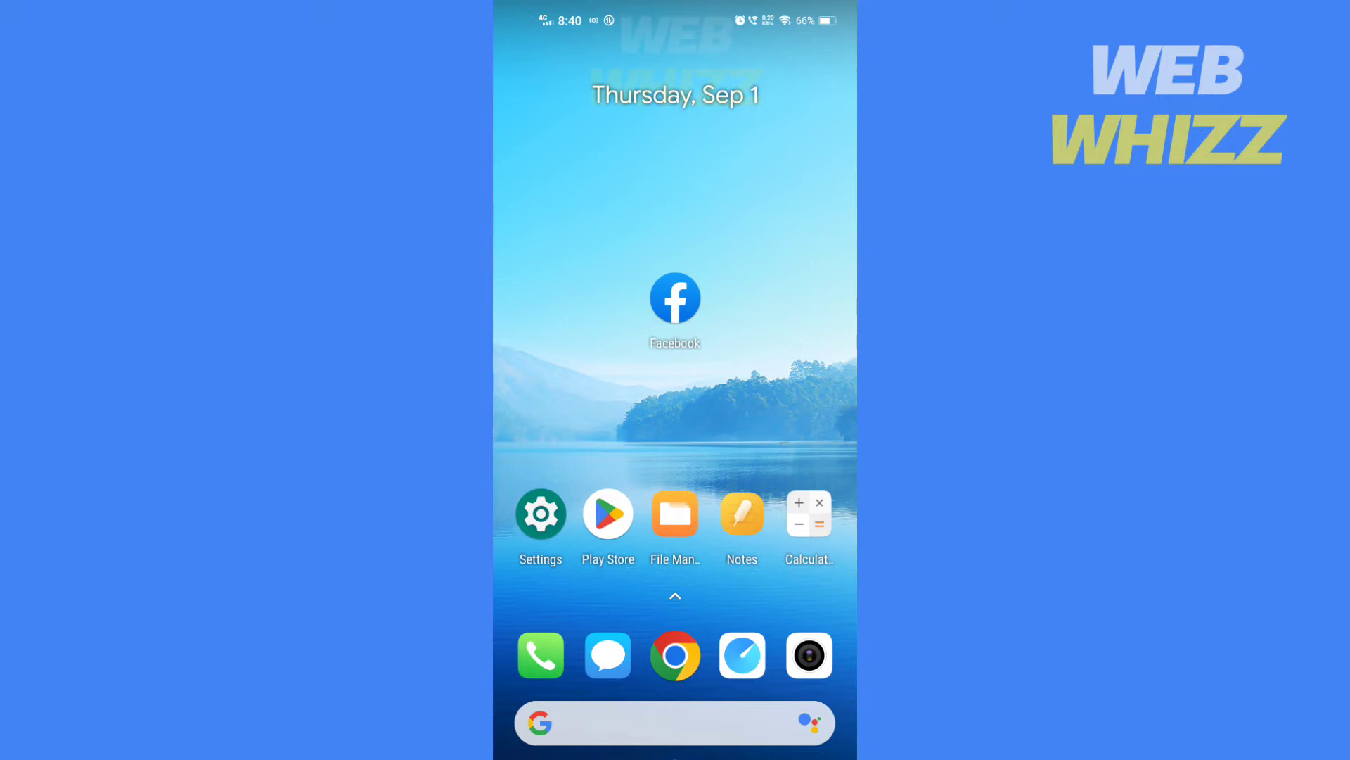
# Relaunch Facebook and open the Web Whizzz YT page from the menu
pyautogui.click(675, 299)
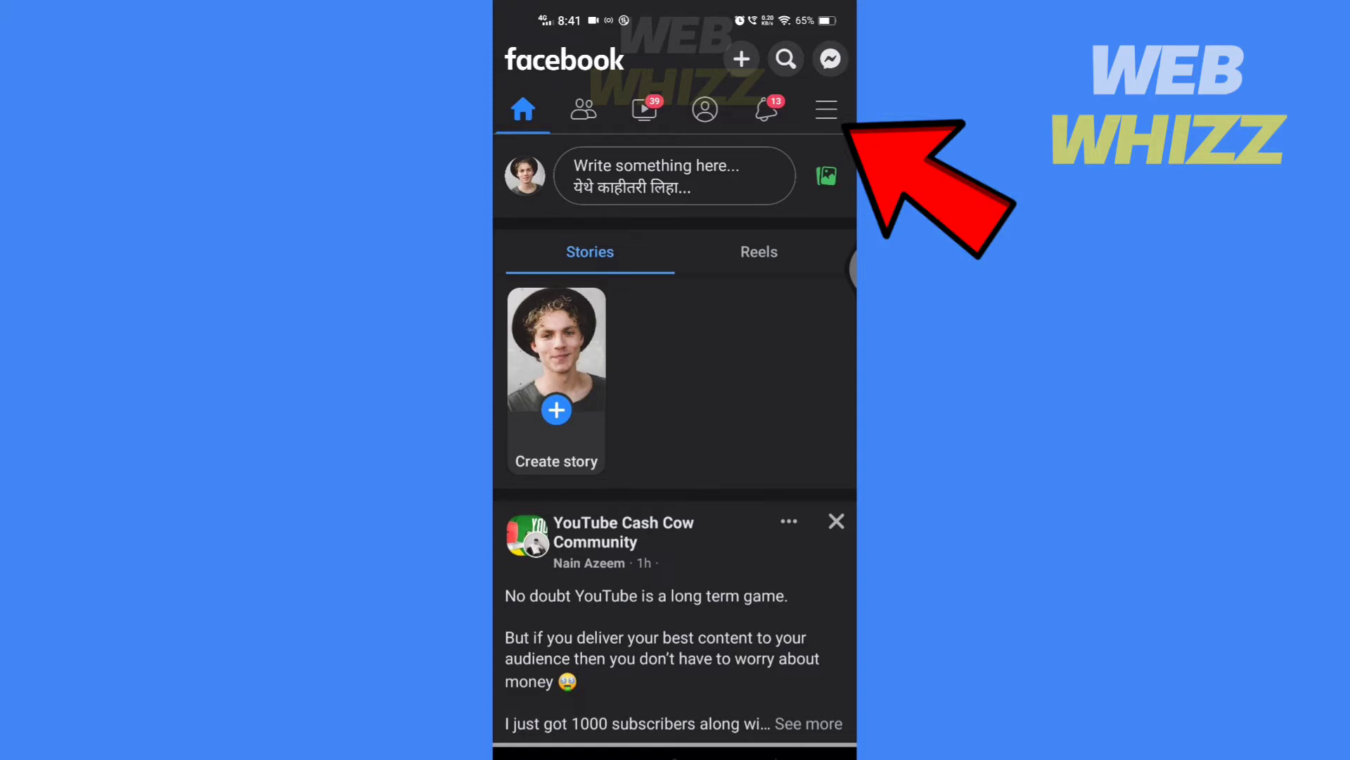
pyautogui.click(824, 108)
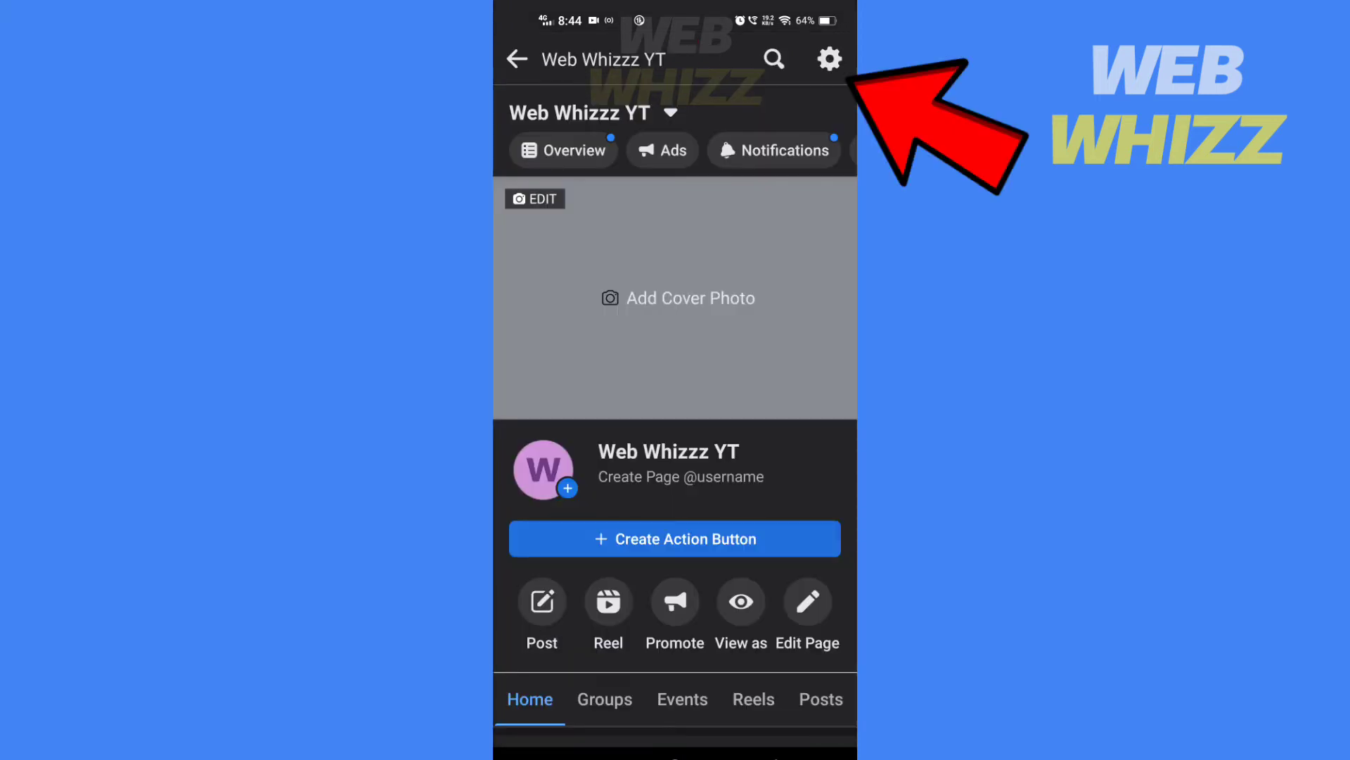
# Open Web Whizzz YT's Page Roles and start adding a person to the page
pyautogui.click(828, 58)
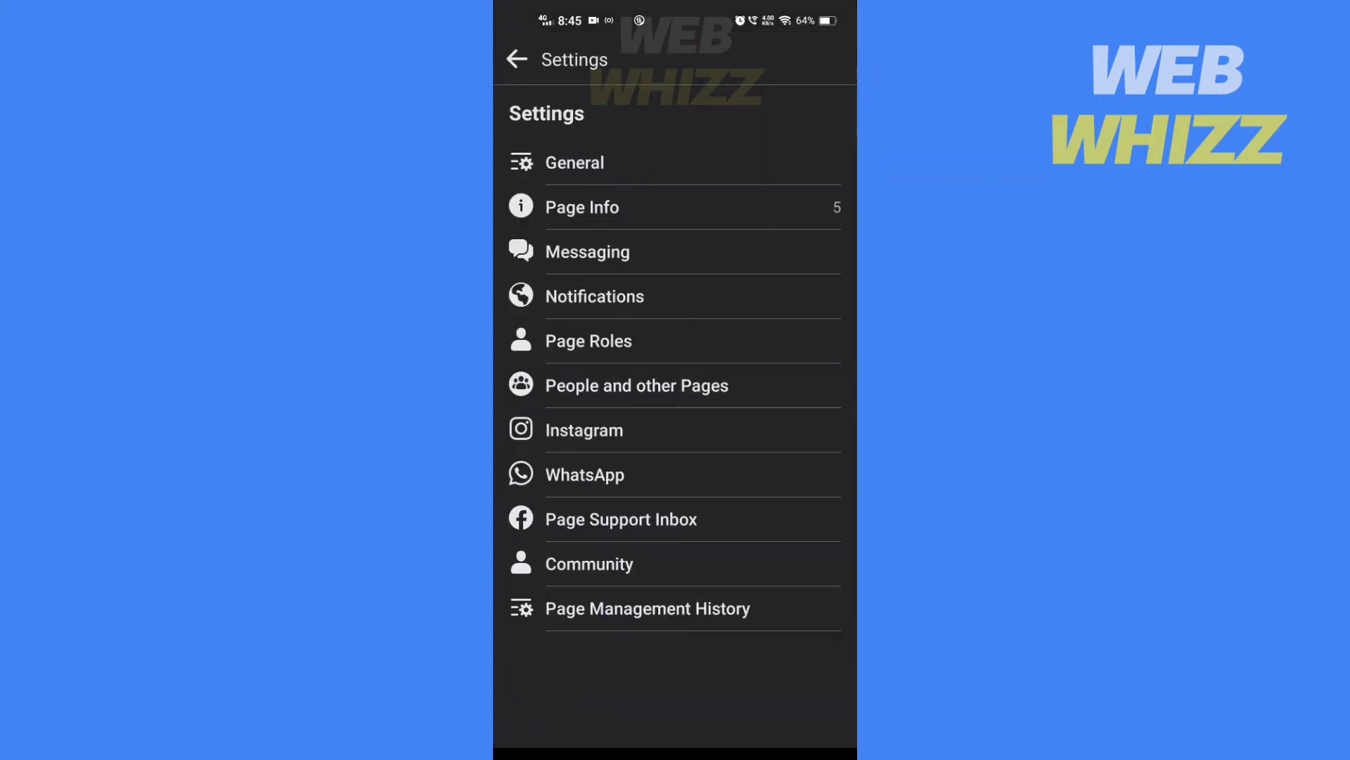
pyautogui.click(588, 341)
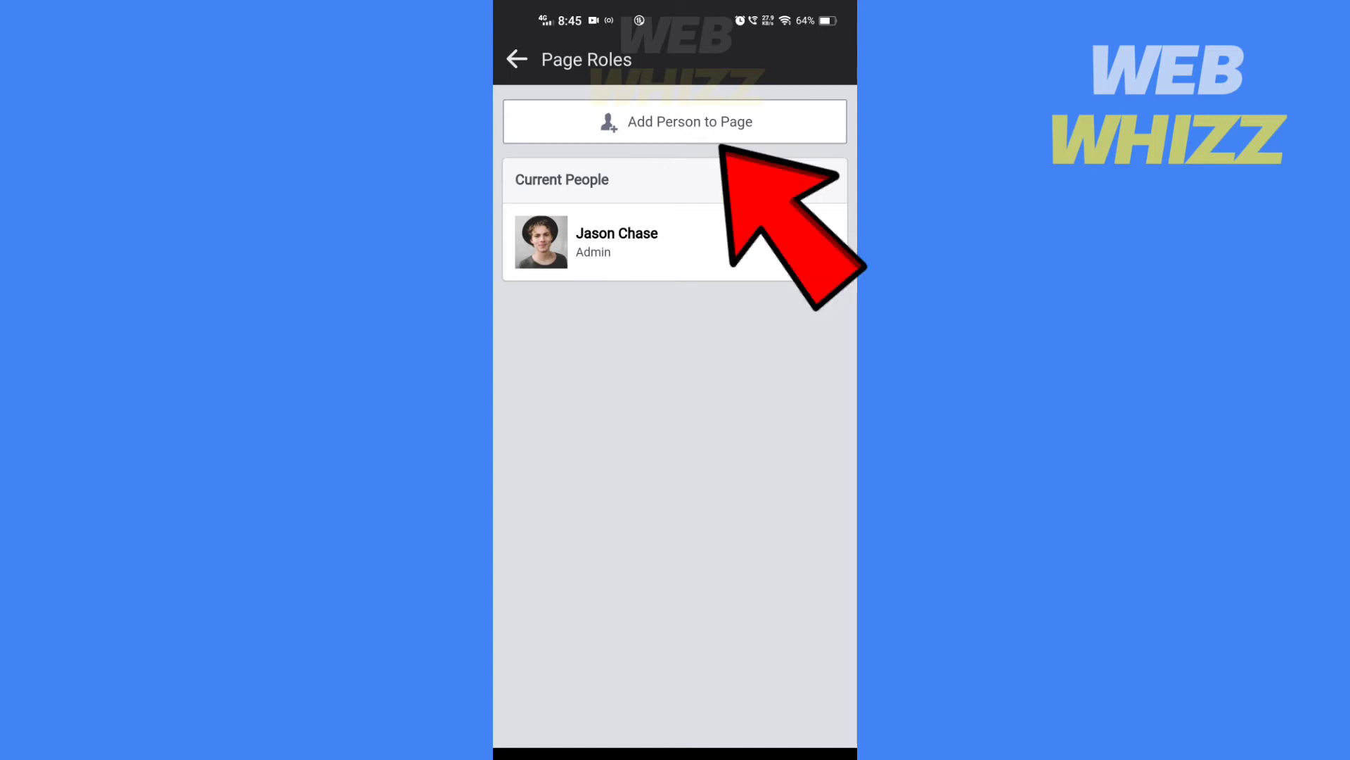
pyautogui.click(674, 121)
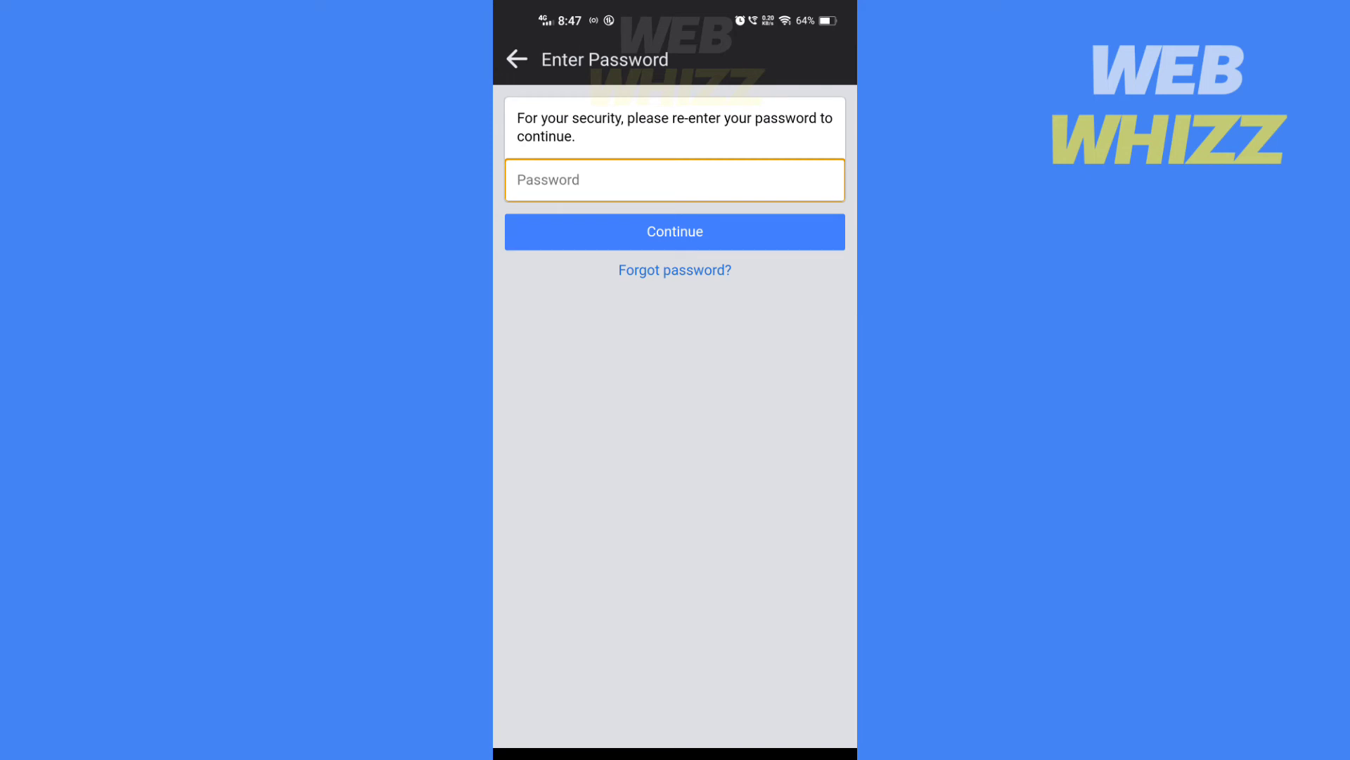
pyautogui.click(674, 231)
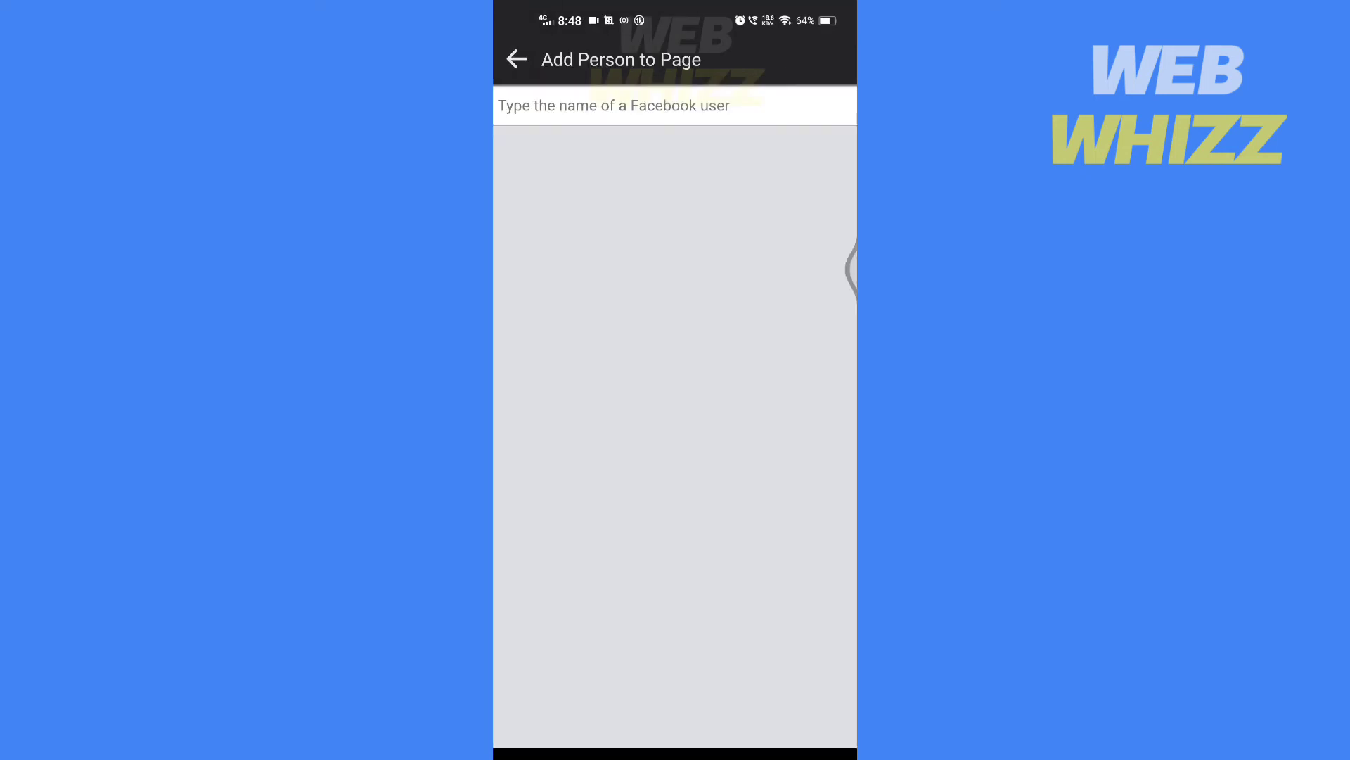
pyautogui.write('jason c')
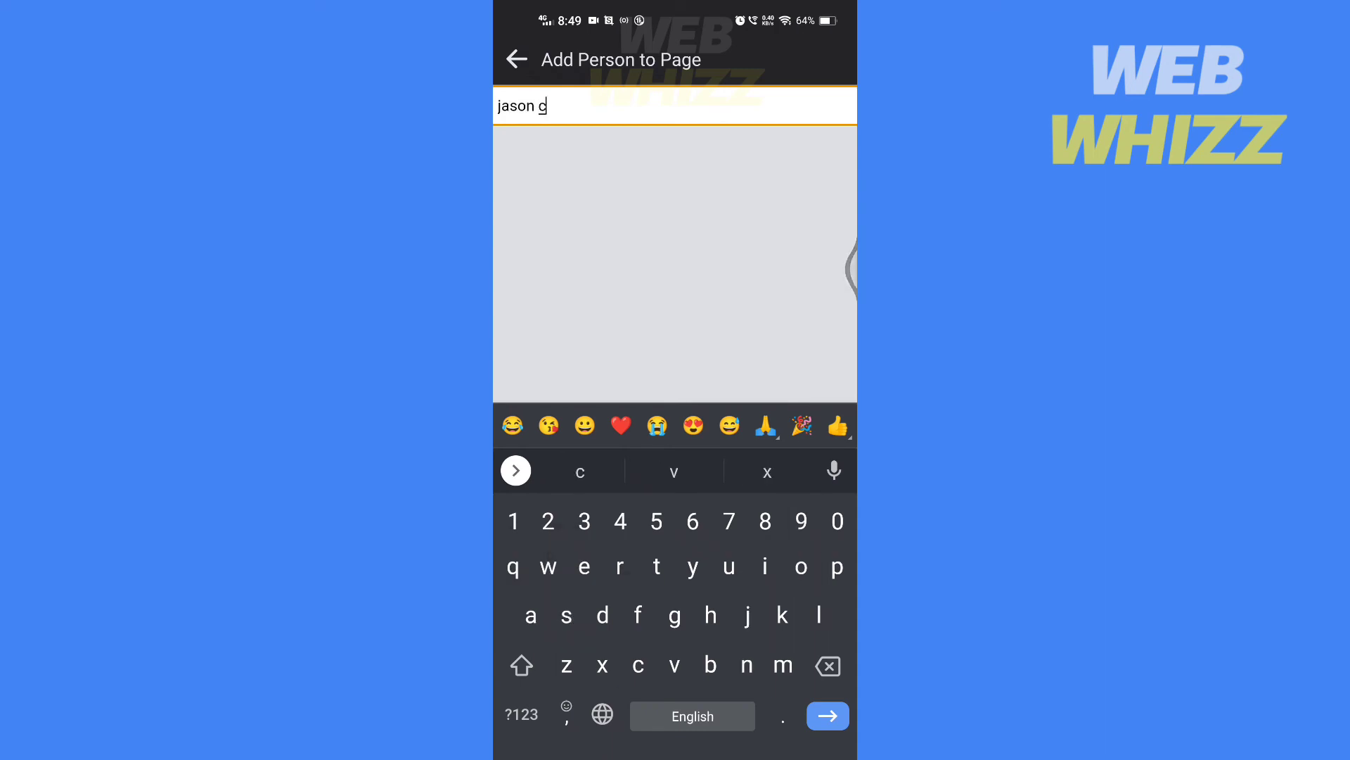
pyautogui.write('hase')
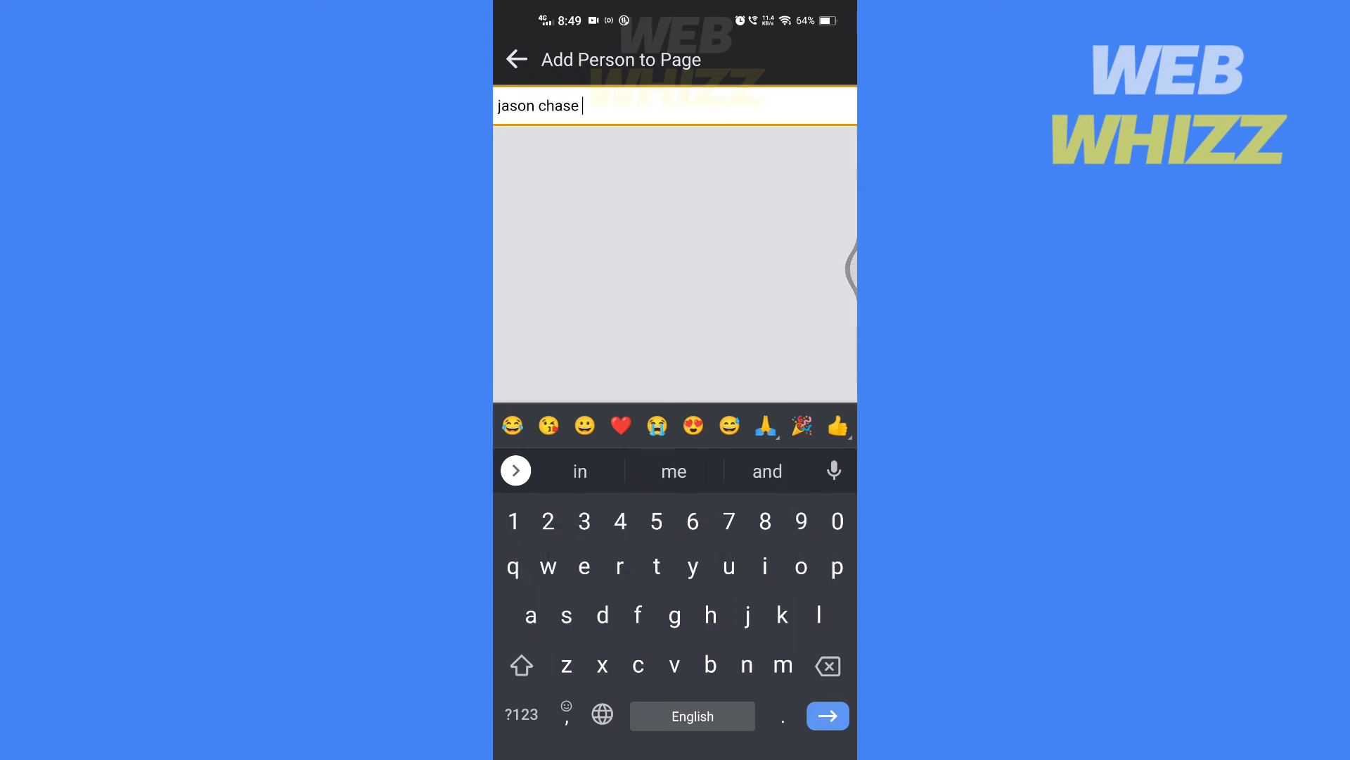
pyautogui.click(828, 716)
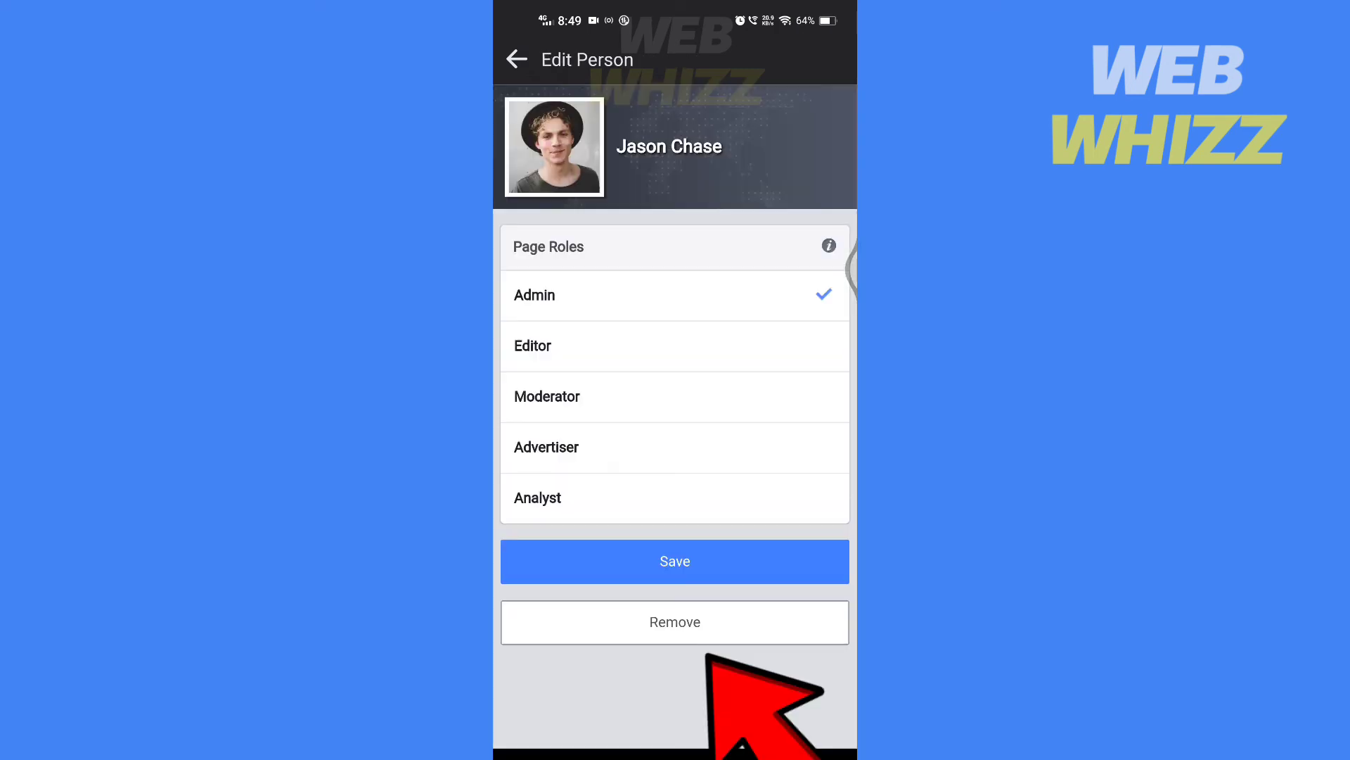
pyautogui.click(674, 622)
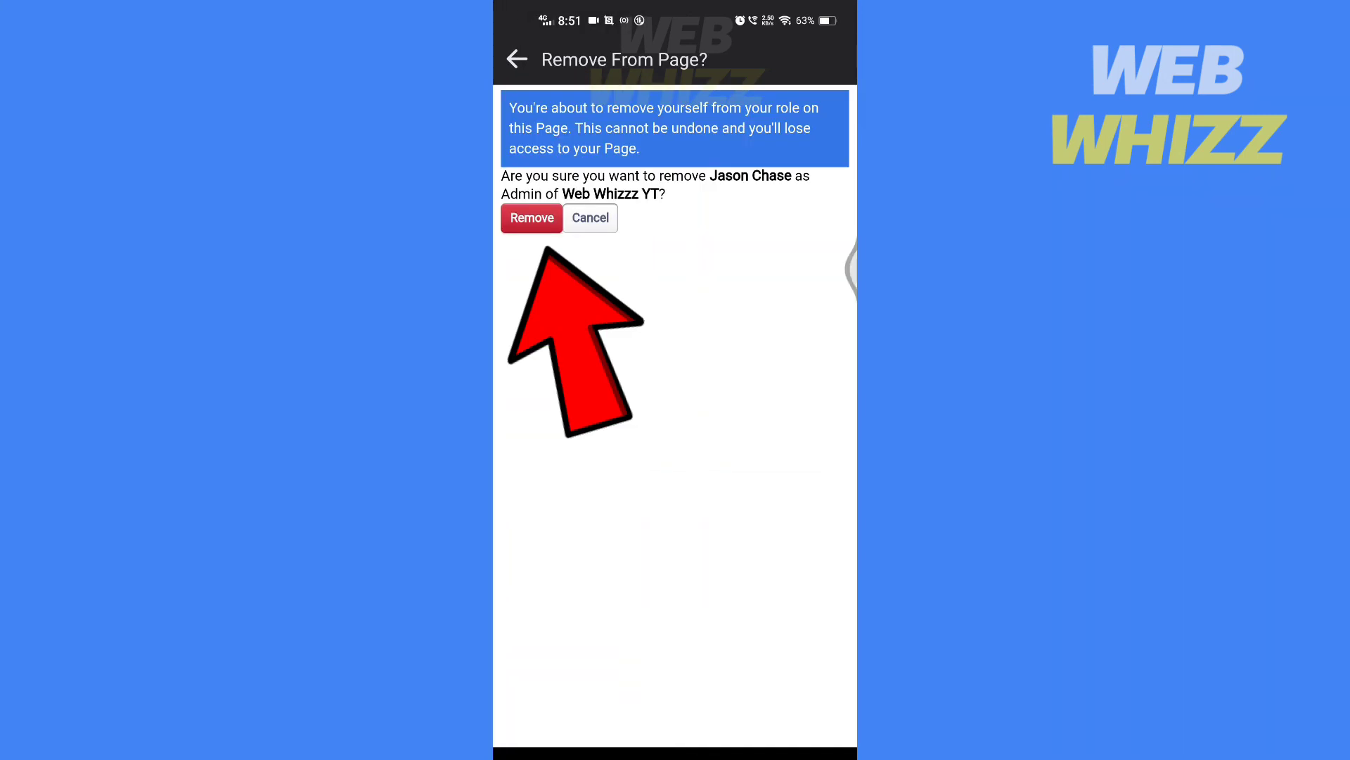